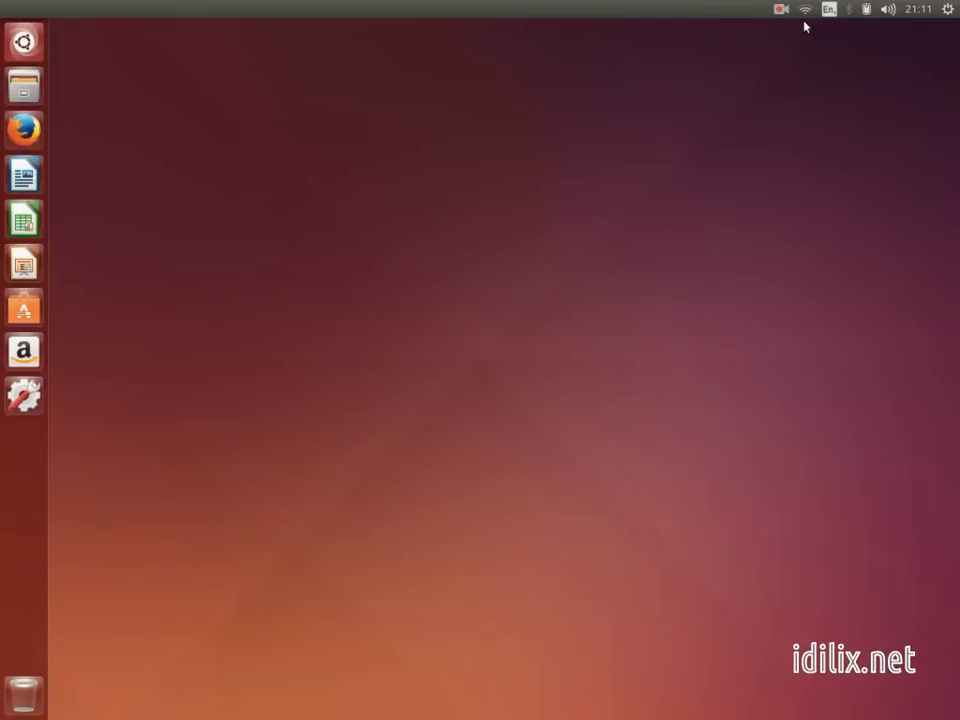
{"action": "mouse_move", "coordinate": [942, 42]}
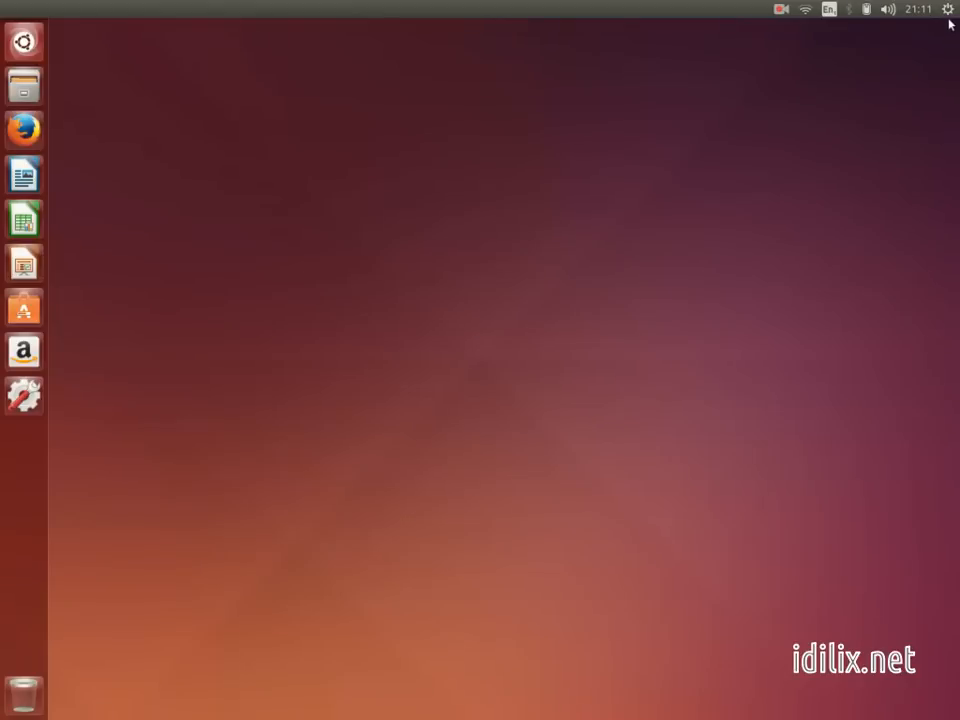
Reach System Settings from the gear menu in the top-right panel
{"action": "left_click", "coordinate": [948, 8]}
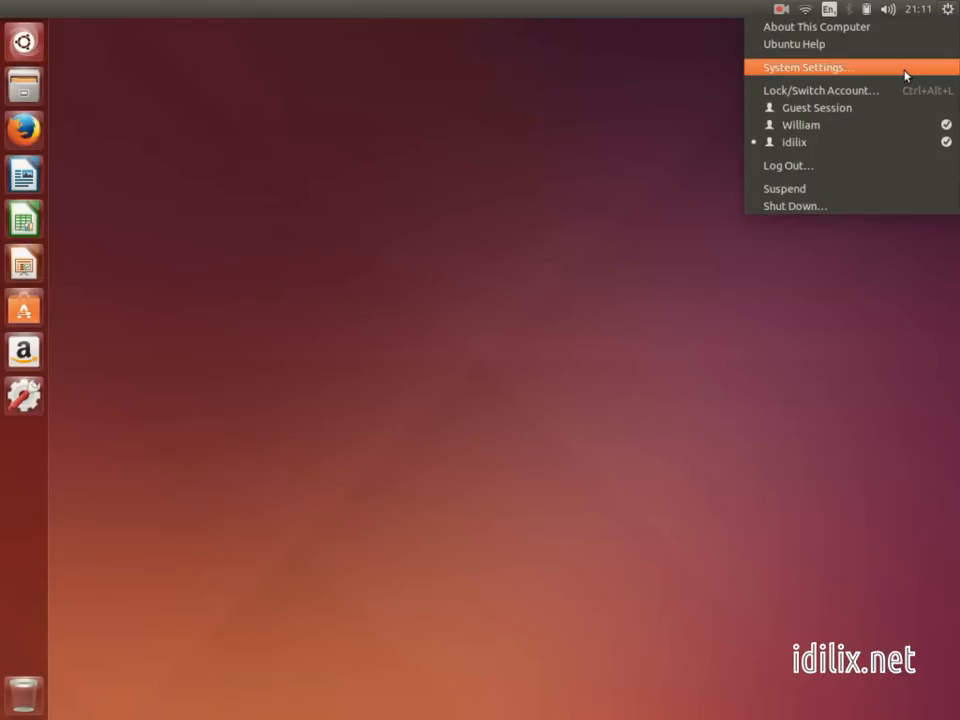
{"action": "left_click", "coordinate": [806, 68]}
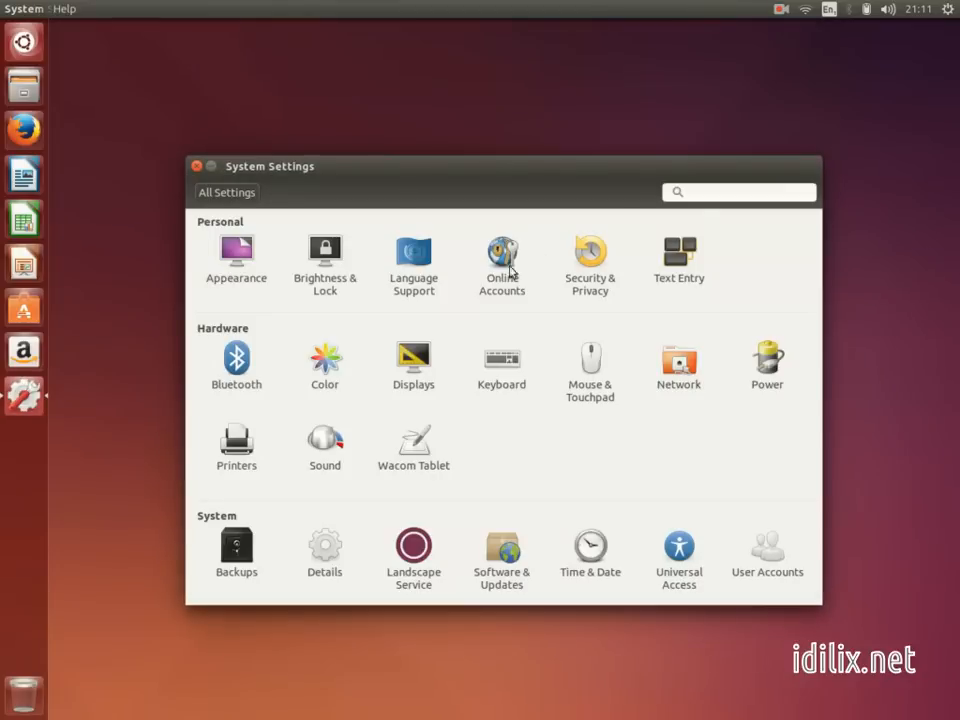
In Language Support, move English (United Kingdom) above English (United States) in the language order
{"action": "left_click", "coordinate": [412, 258]}
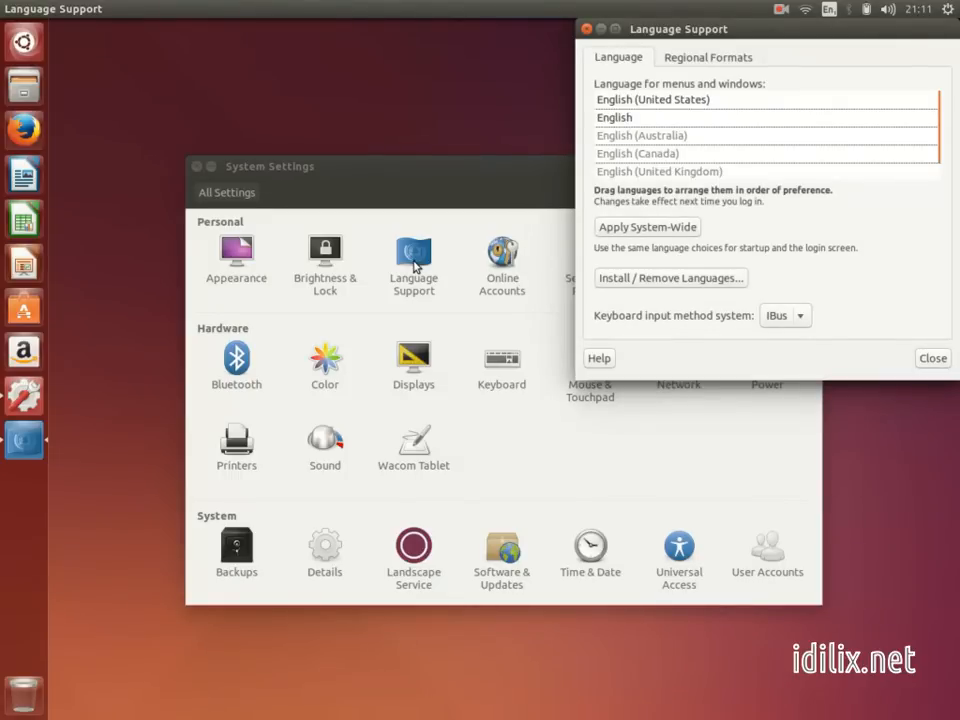
{"action": "mouse_move", "coordinate": [422, 264]}
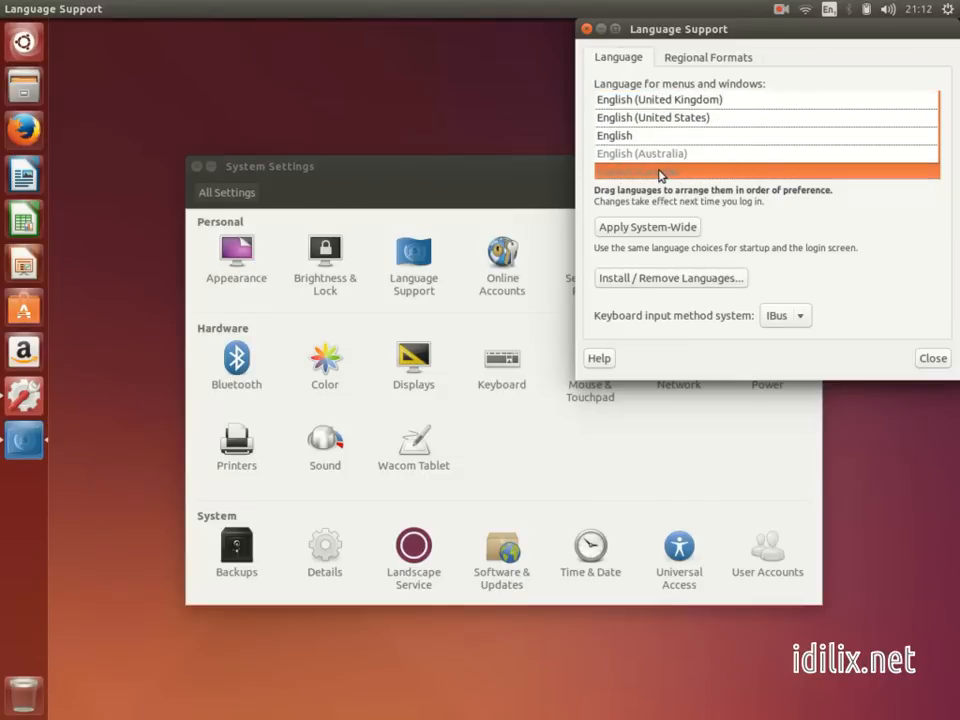
{"action": "left_click", "coordinate": [636, 172]}
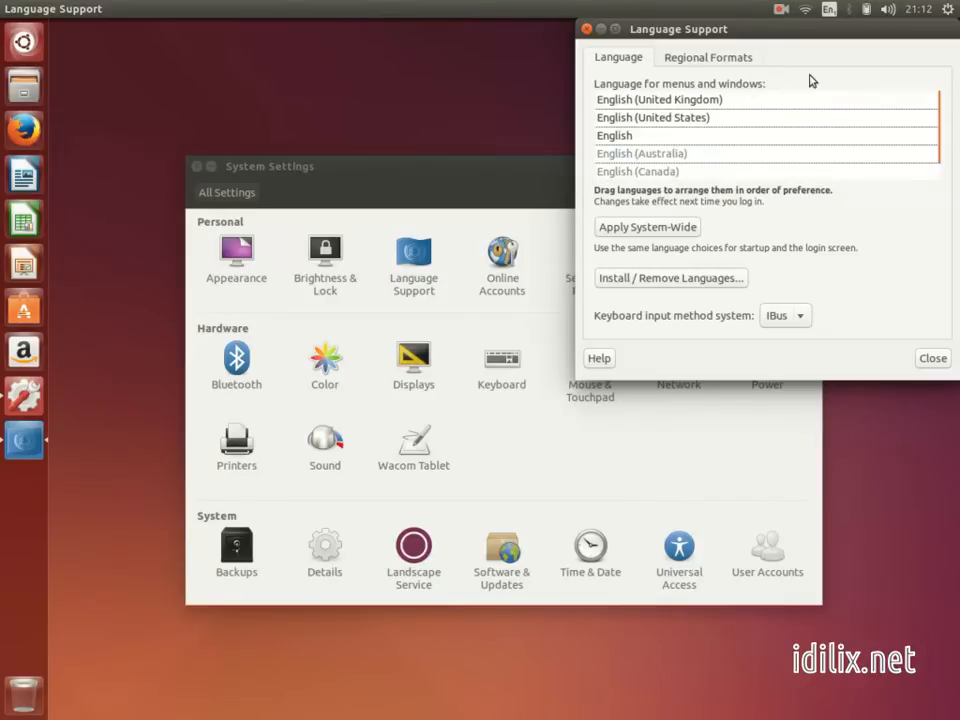
{"action": "mouse_move", "coordinate": [710, 270]}
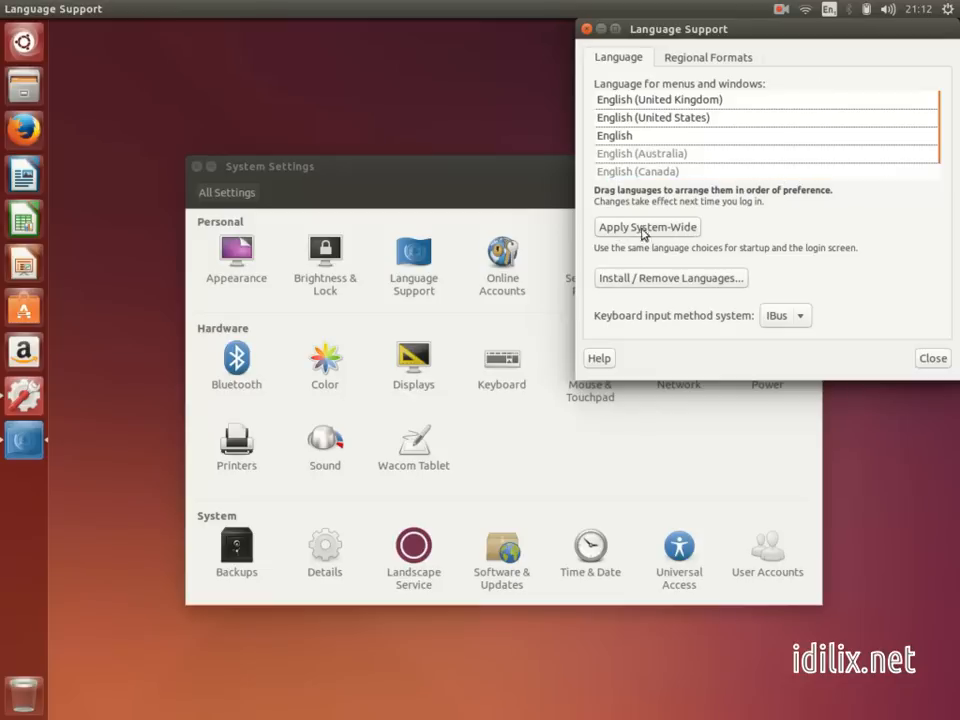
{"action": "mouse_move", "coordinate": [632, 230]}
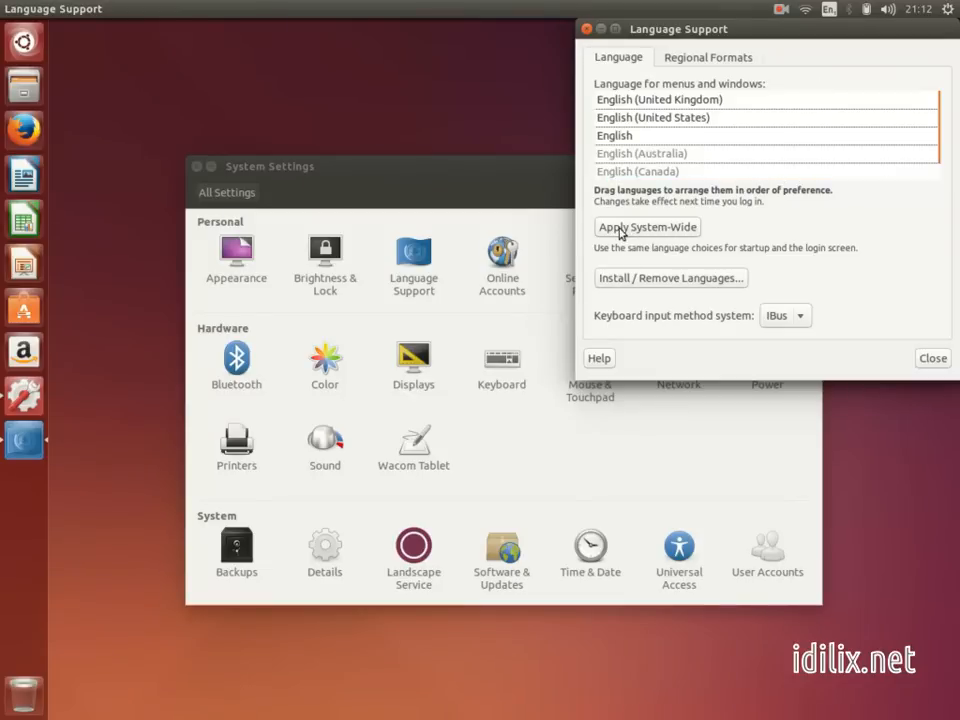
{"action": "mouse_move", "coordinate": [664, 234]}
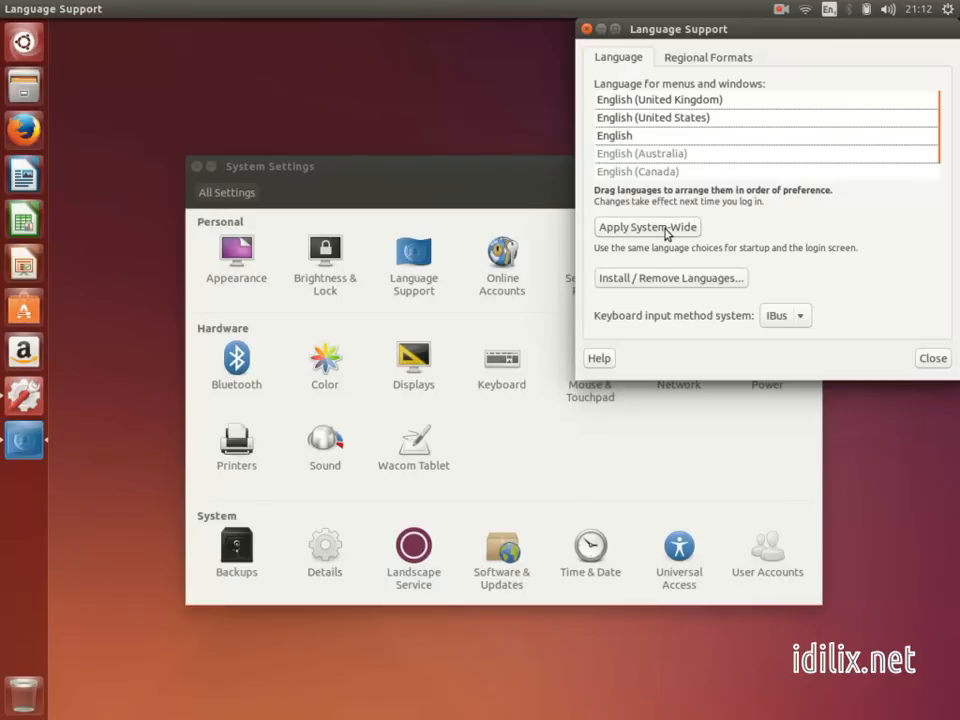
{"action": "mouse_move", "coordinate": [658, 272]}
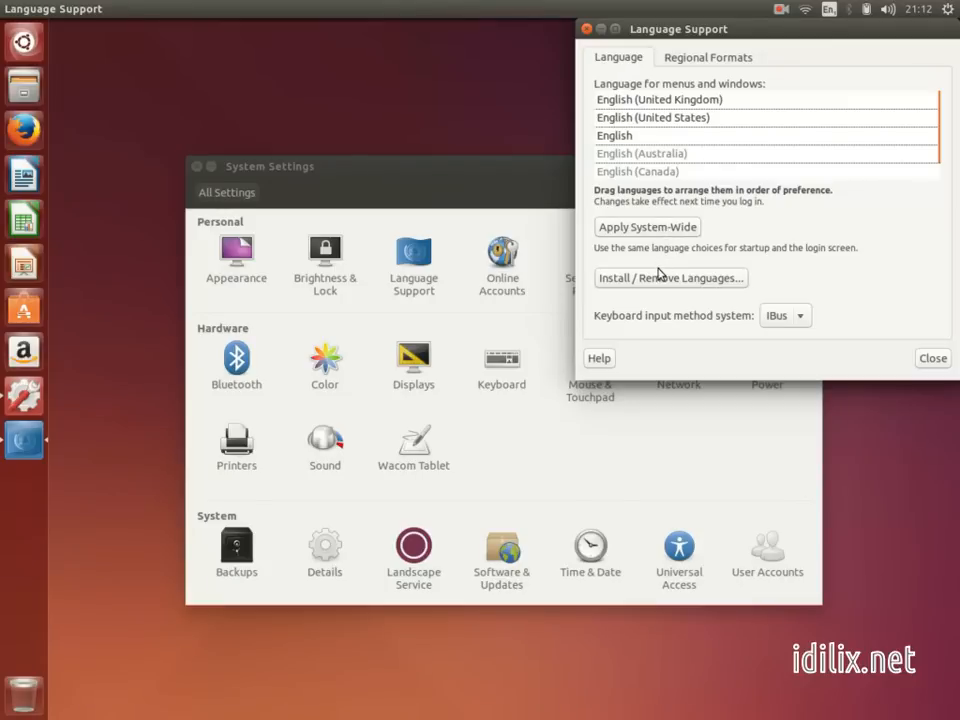
Mark Chuvash for installation in the Install / Remove Languages list
{"action": "left_click", "coordinate": [670, 276]}
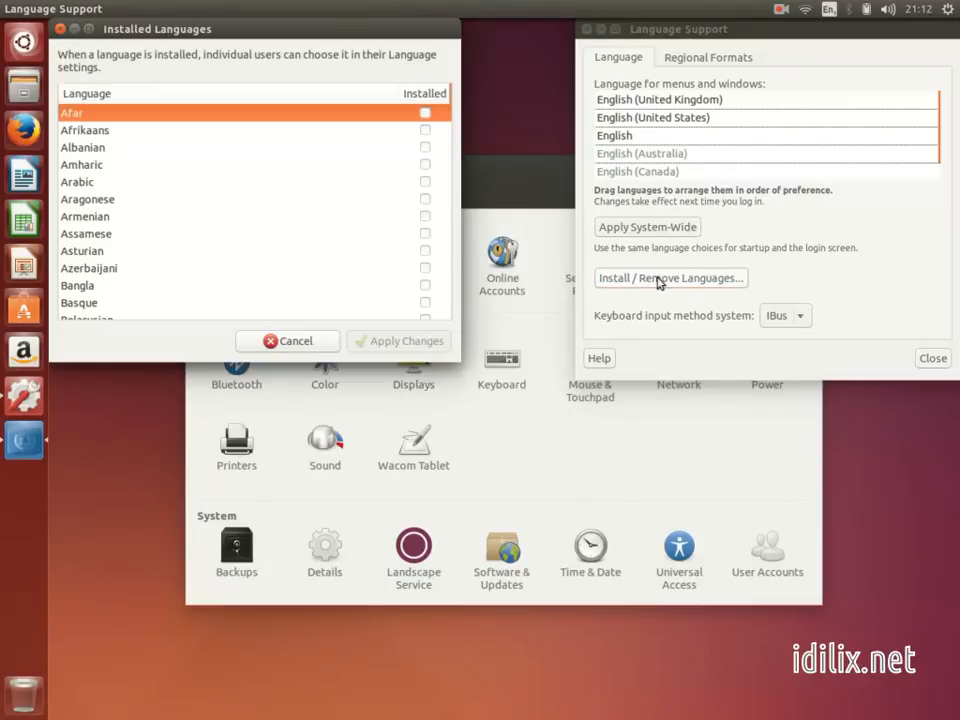
{"action": "scroll", "scroll_direction": "down", "scroll_amount": 3}
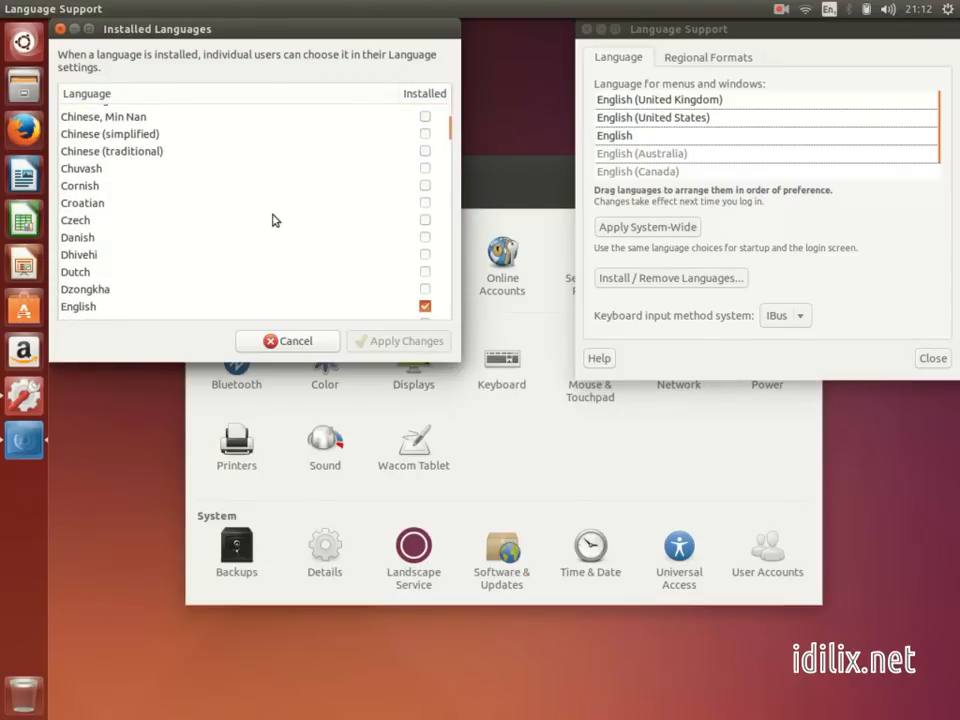
{"action": "left_click", "coordinate": [424, 168]}
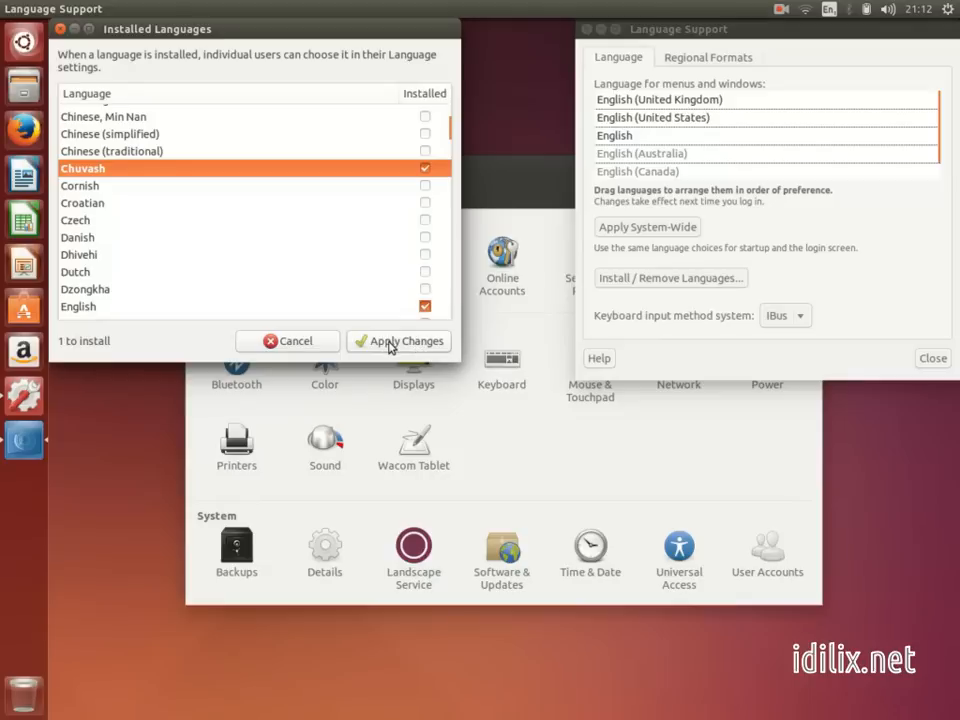
{"action": "mouse_move", "coordinate": [324, 348]}
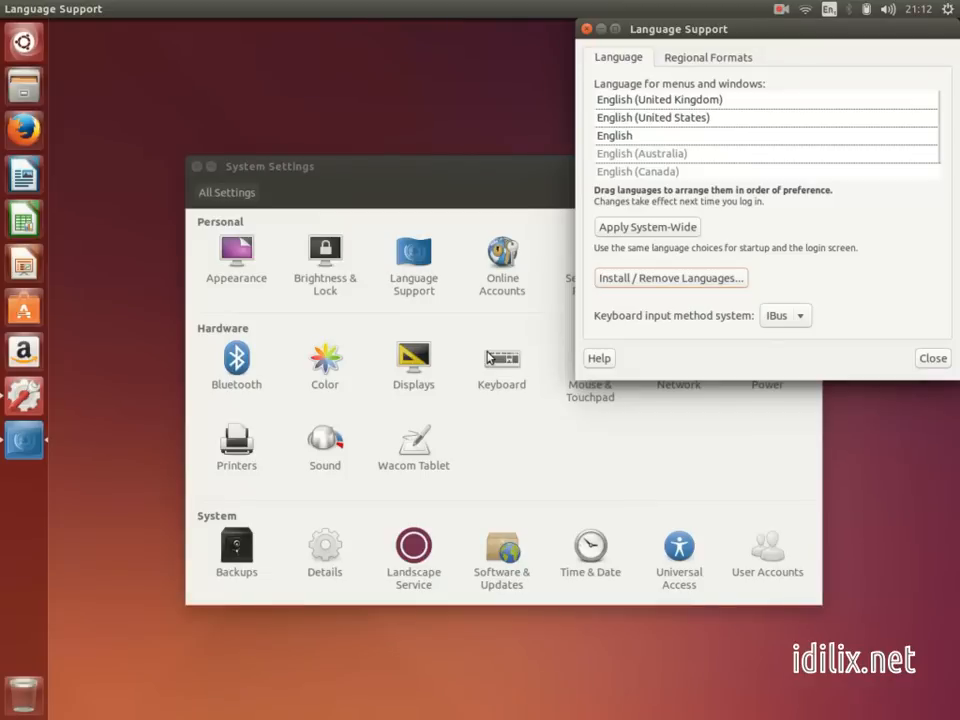
{"action": "mouse_move", "coordinate": [272, 192]}
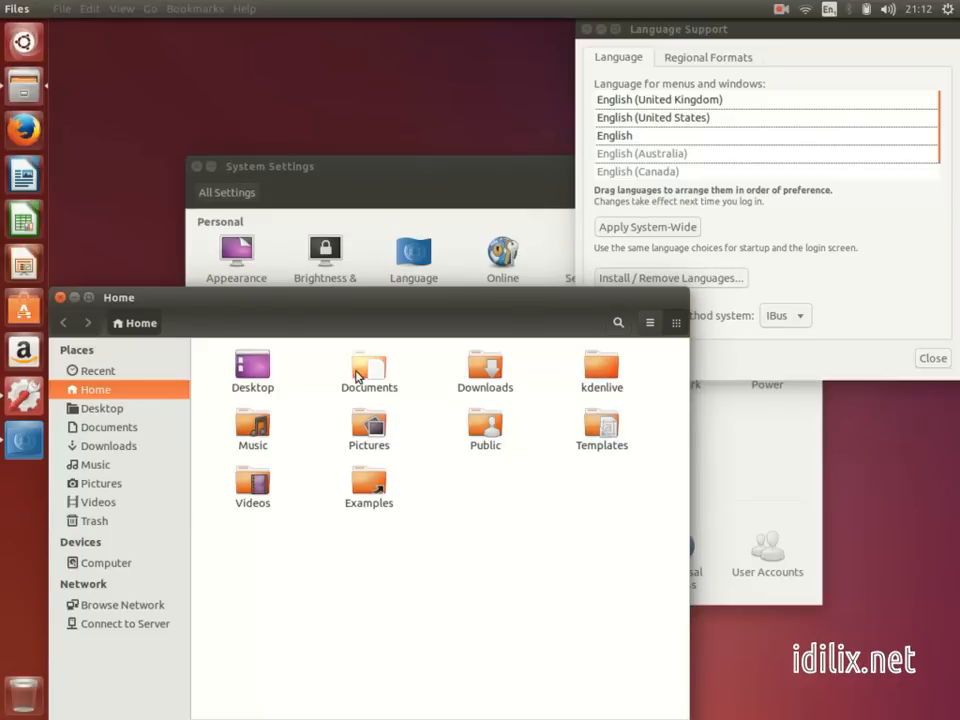
{"action": "mouse_move", "coordinate": [372, 376]}
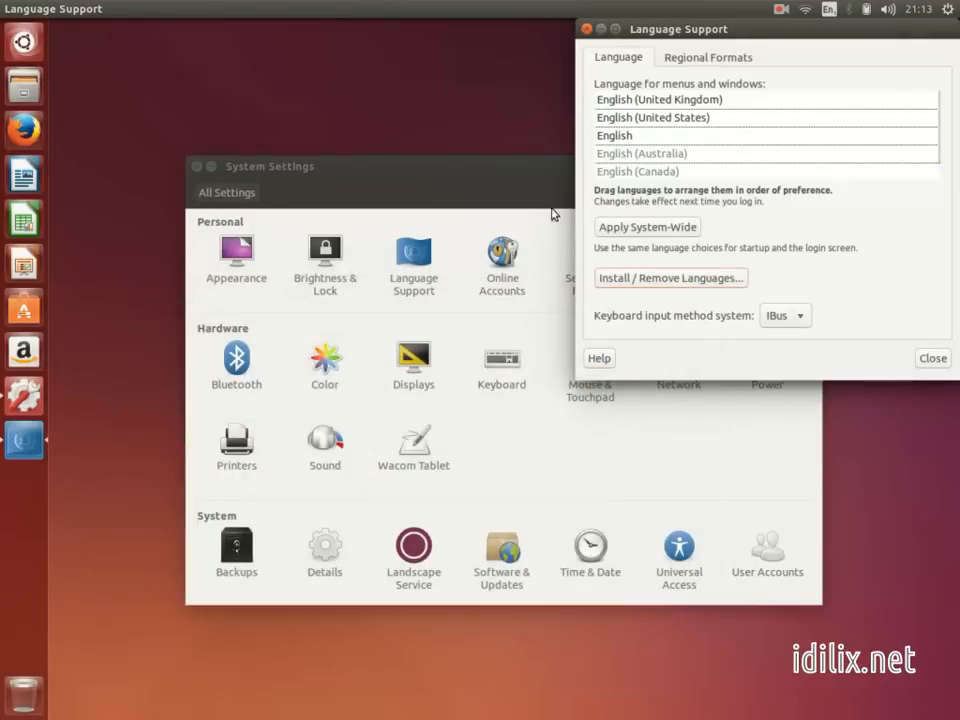
Set Regional Formats to Français for numbers, dates and currency
{"action": "left_click", "coordinate": [708, 56]}
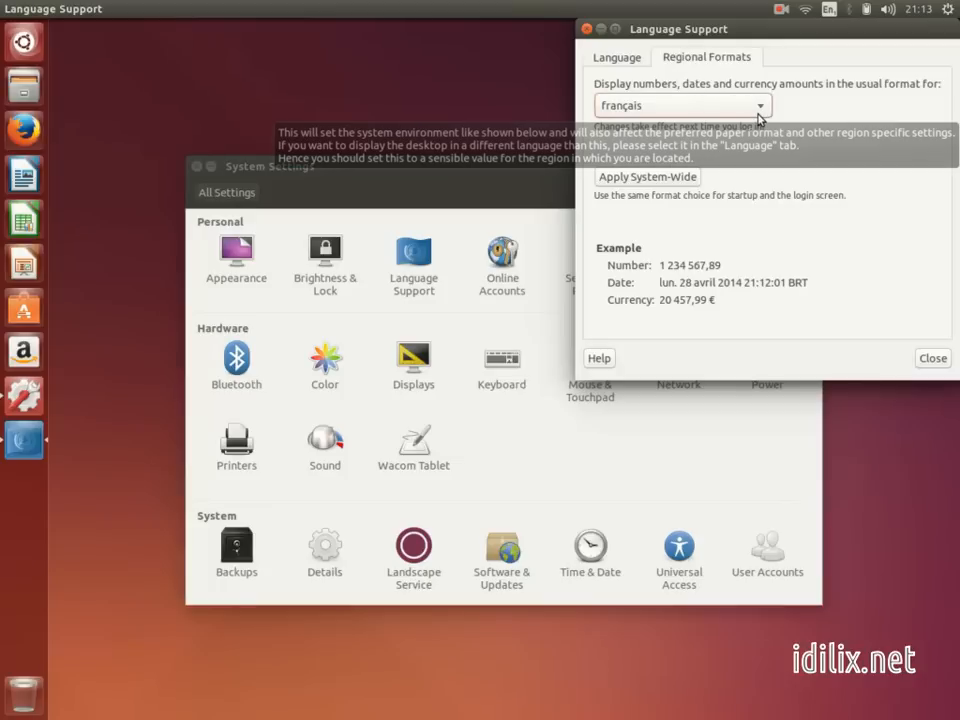
{"action": "left_click", "coordinate": [680, 104]}
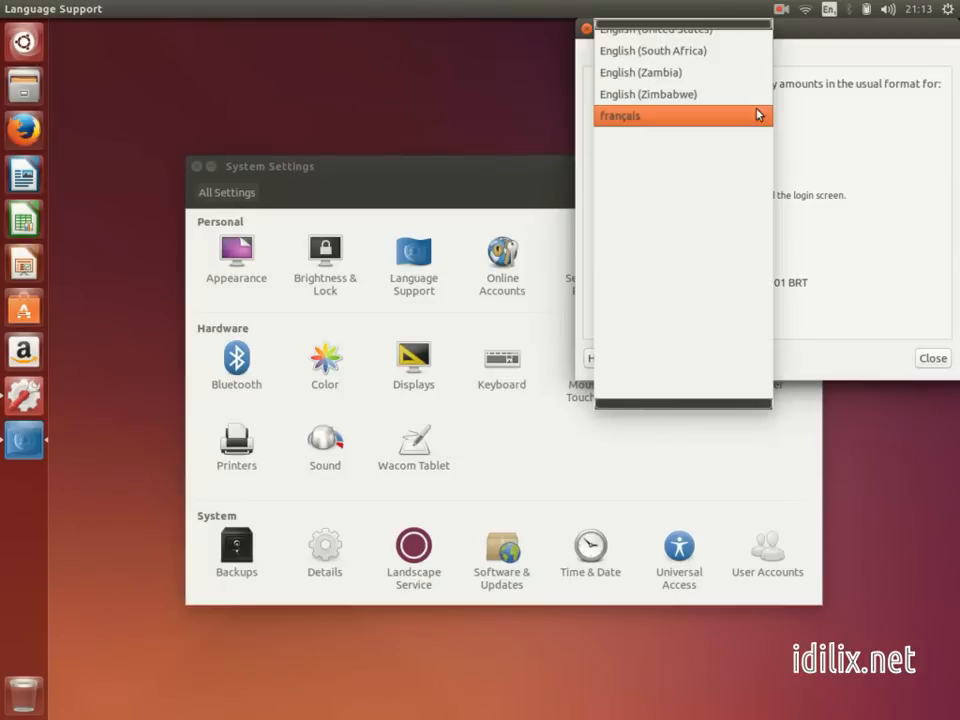
{"action": "left_click", "coordinate": [620, 116]}
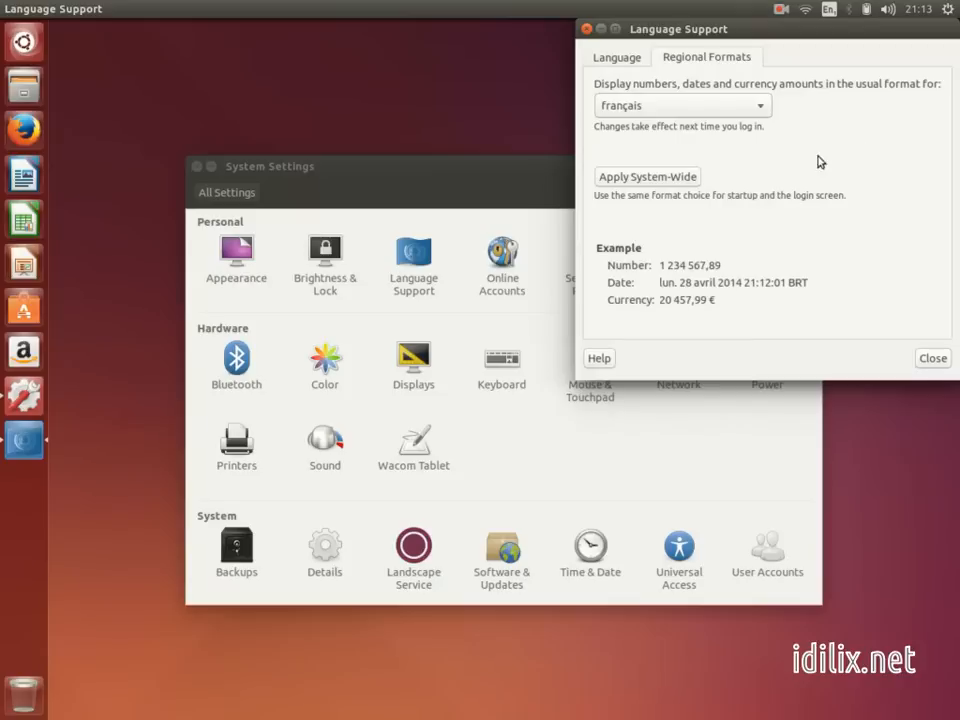
{"action": "mouse_move", "coordinate": [720, 202]}
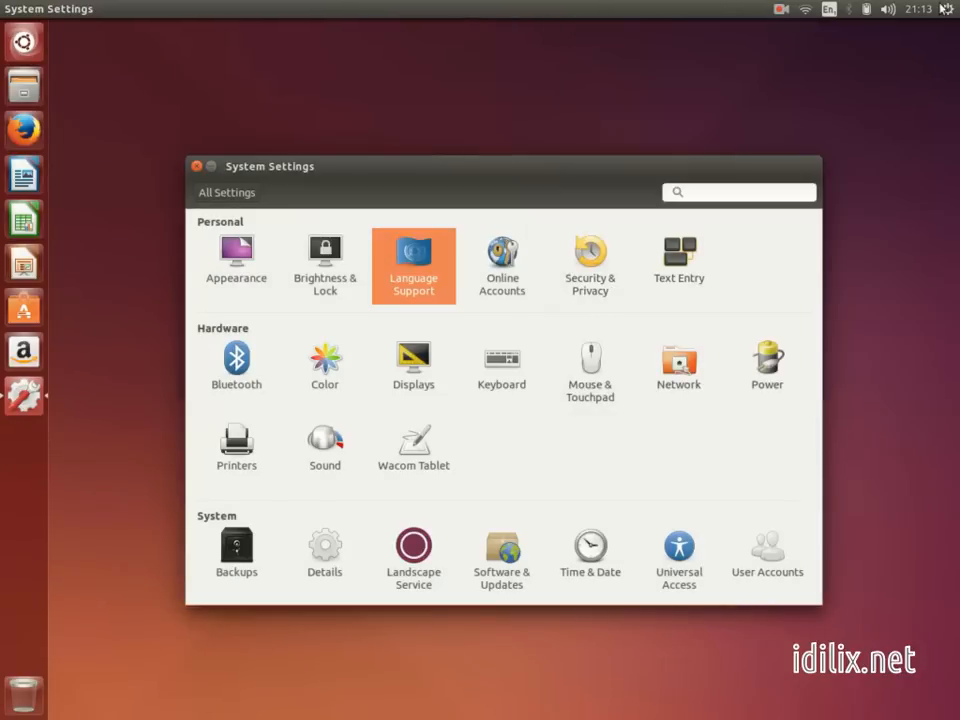
Check the panel date now shown in French and bring up the session menu for Log Out
{"action": "left_click", "coordinate": [914, 8]}
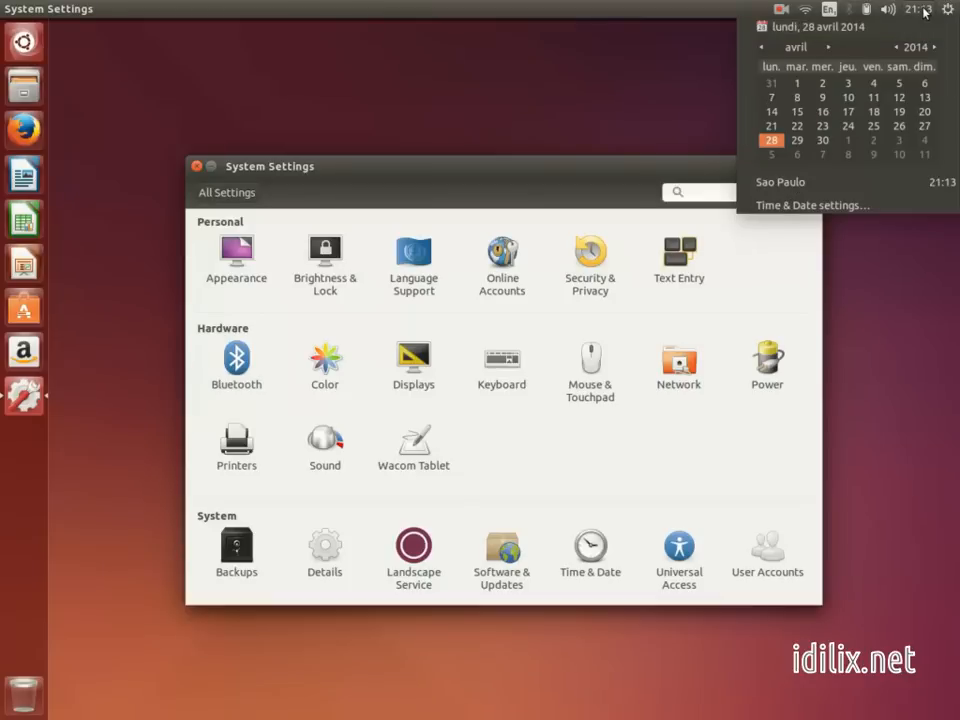
{"action": "left_click", "coordinate": [948, 8]}
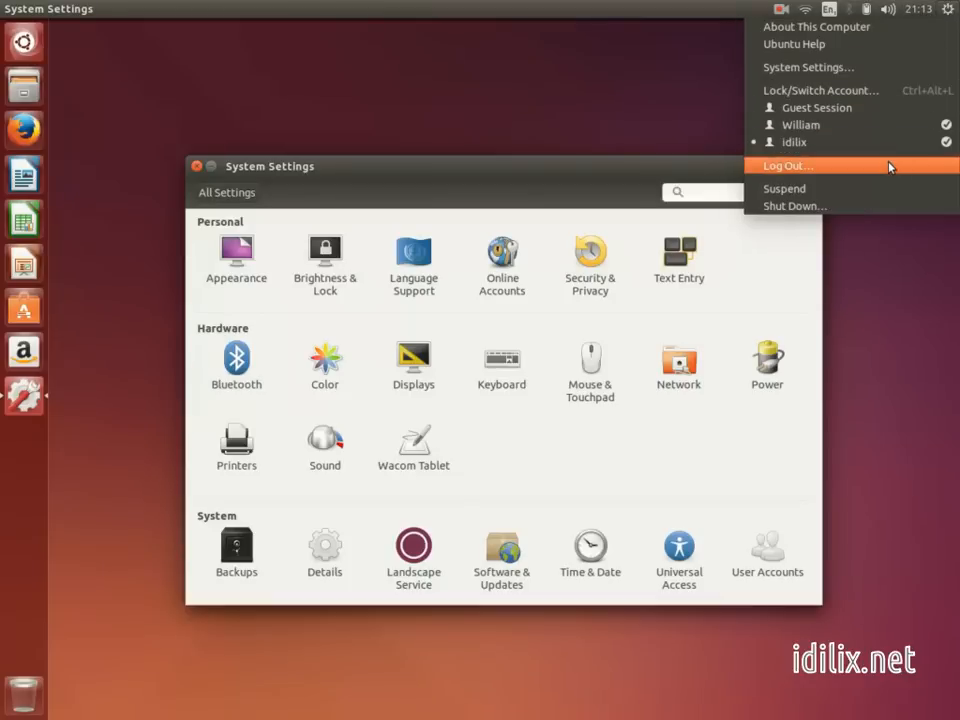